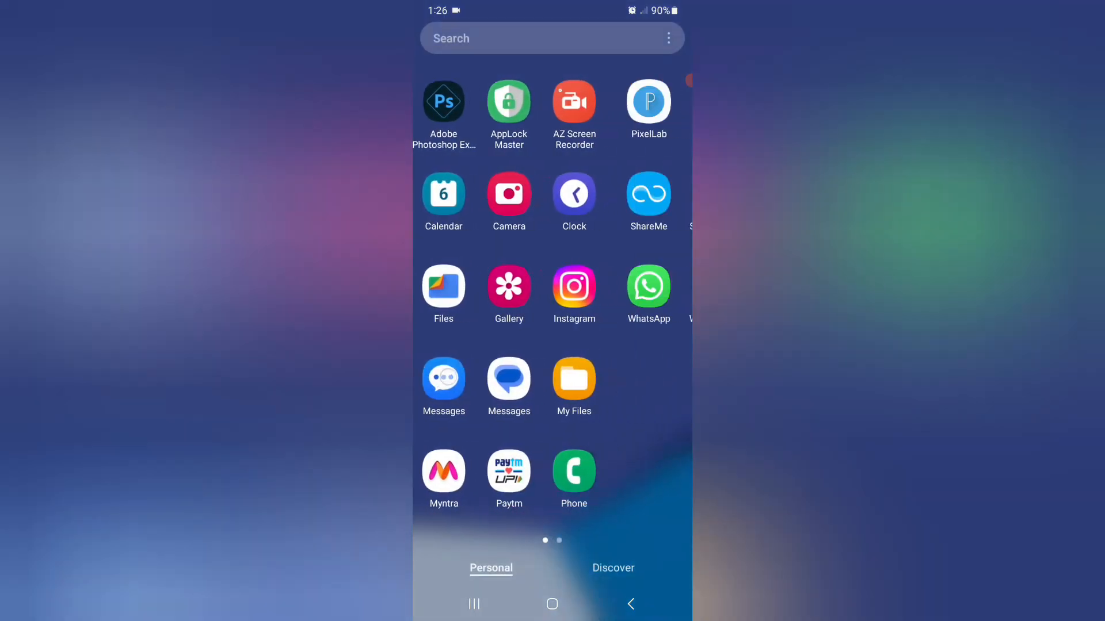
Open the Settings app from the second app drawer page
{"action": "scroll", "scroll_direction": "left", "scroll_amount": 3}
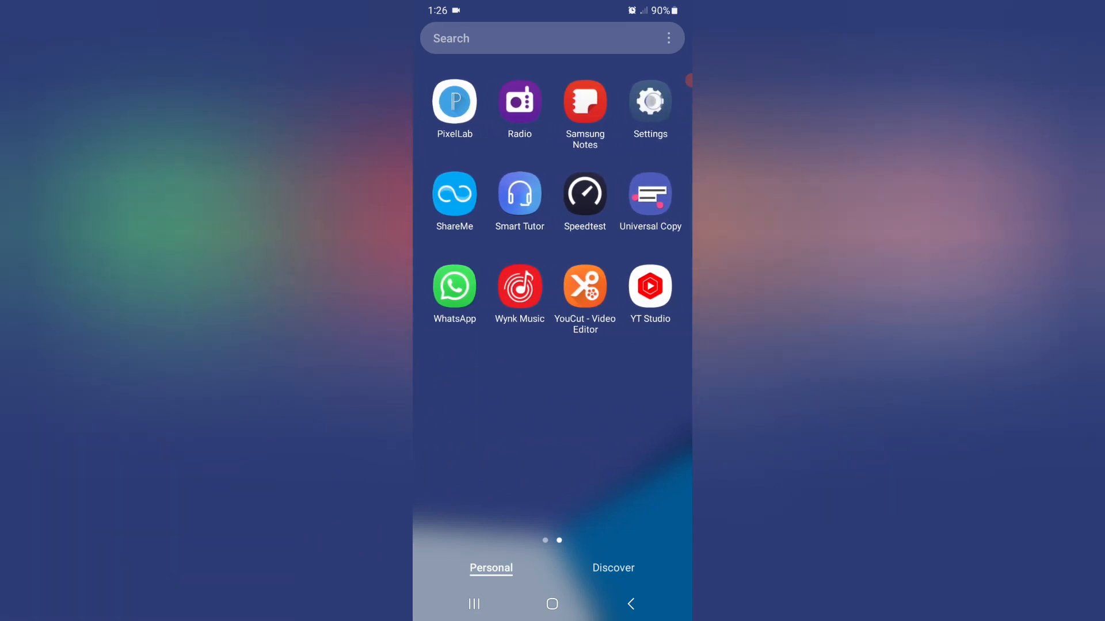
{"action": "left_click", "coordinate": [649, 100]}
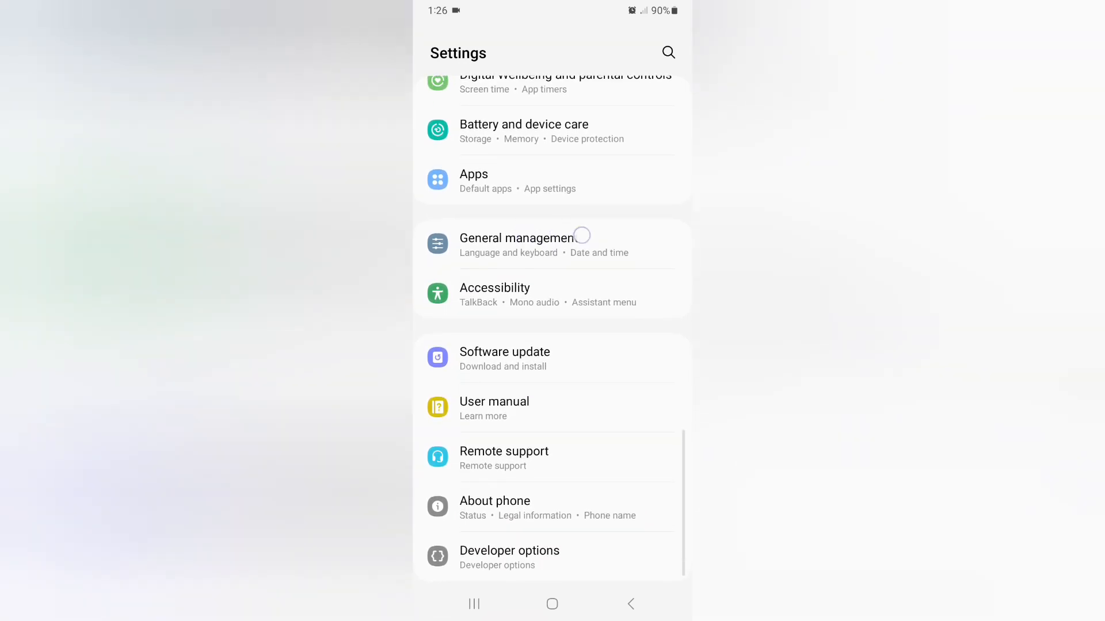
Open General management, then its Navigation bar settings page
{"action": "scroll", "scroll_direction": "down", "scroll_amount": 3}
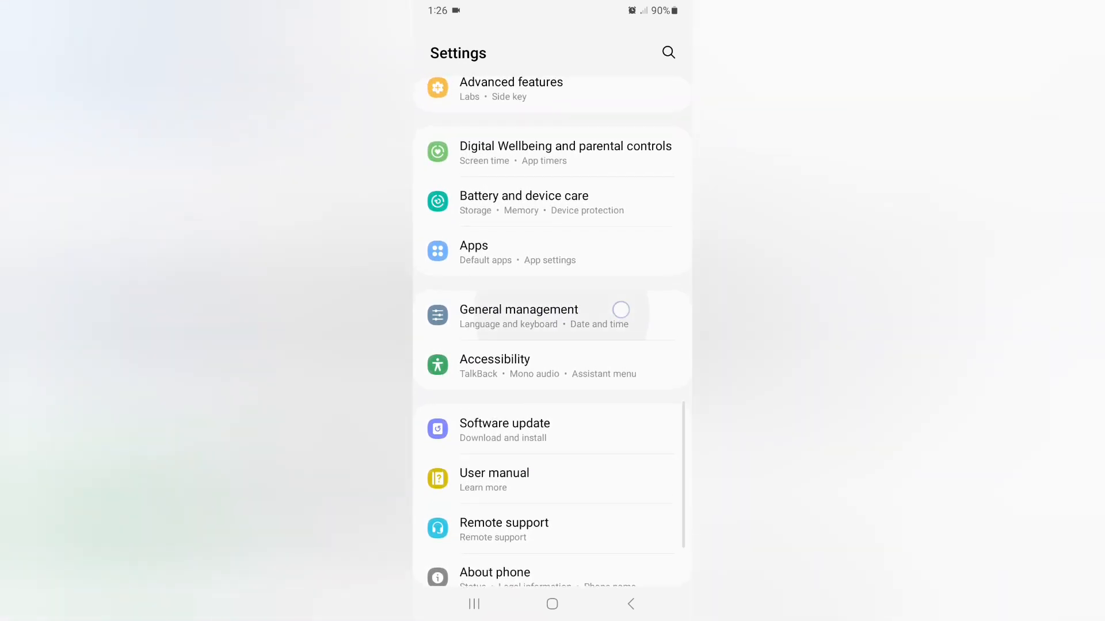
{"action": "scroll", "scroll_direction": "down", "scroll_amount": 3}
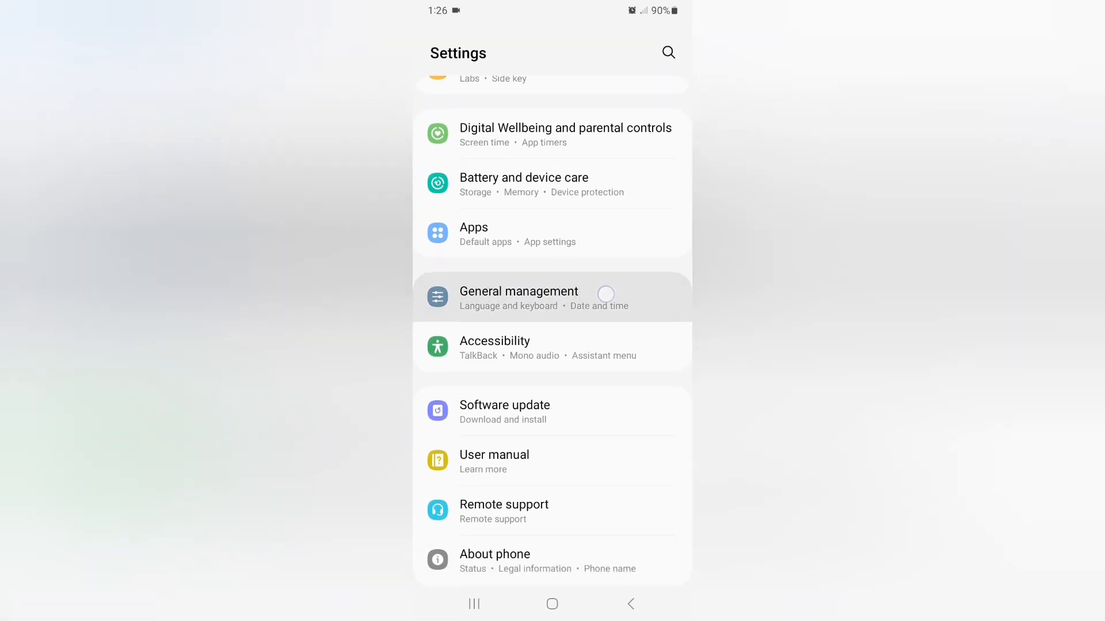
{"action": "left_click", "coordinate": [518, 296]}
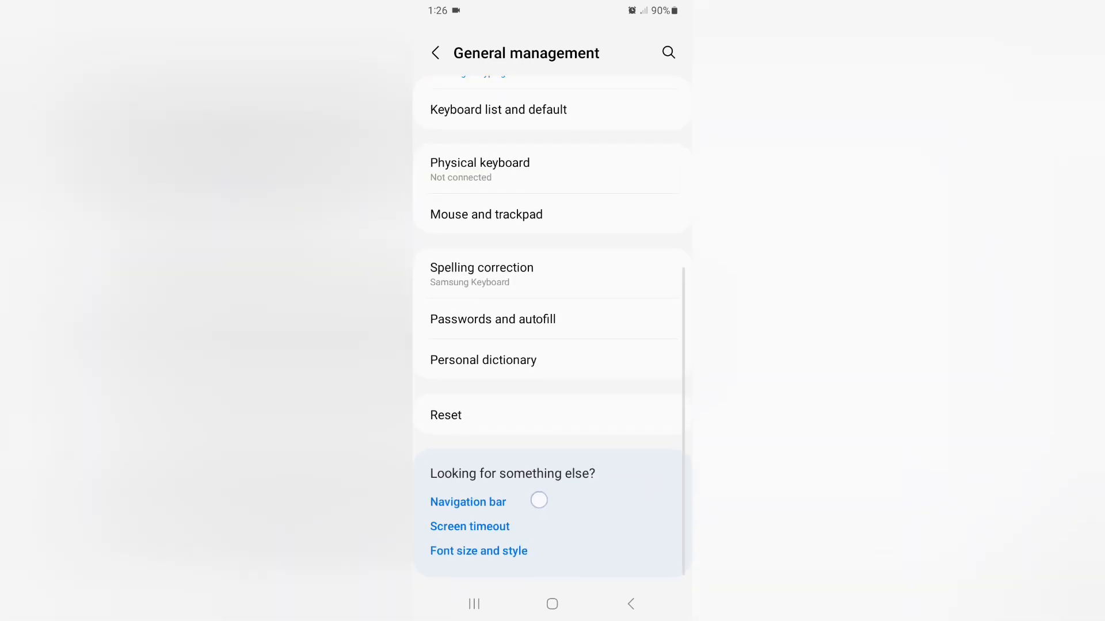
{"action": "left_click", "coordinate": [468, 502]}
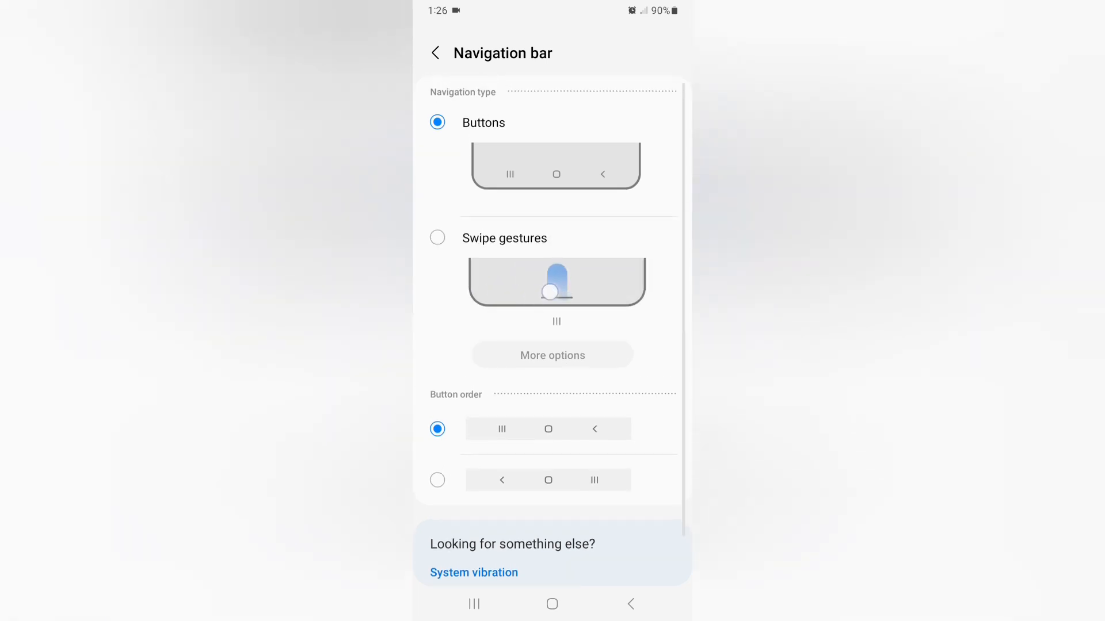
Select Swipe gestures as the navigation type instead of Buttons
{"action": "left_click", "coordinate": [437, 237]}
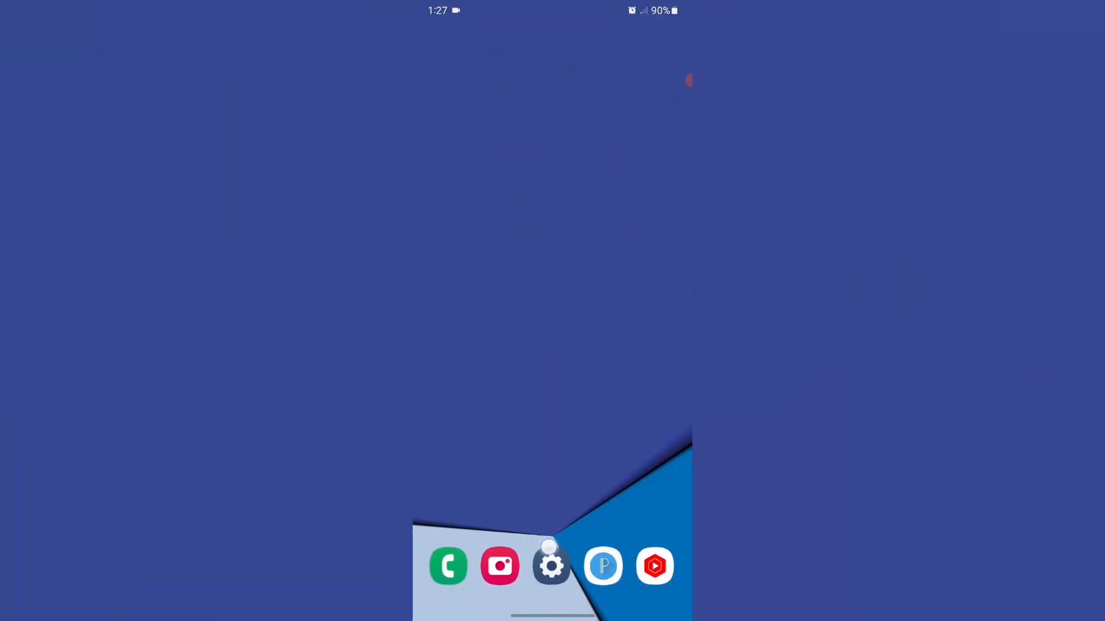
Reopen Settings from the home screen dock
{"action": "left_click", "coordinate": [552, 566]}
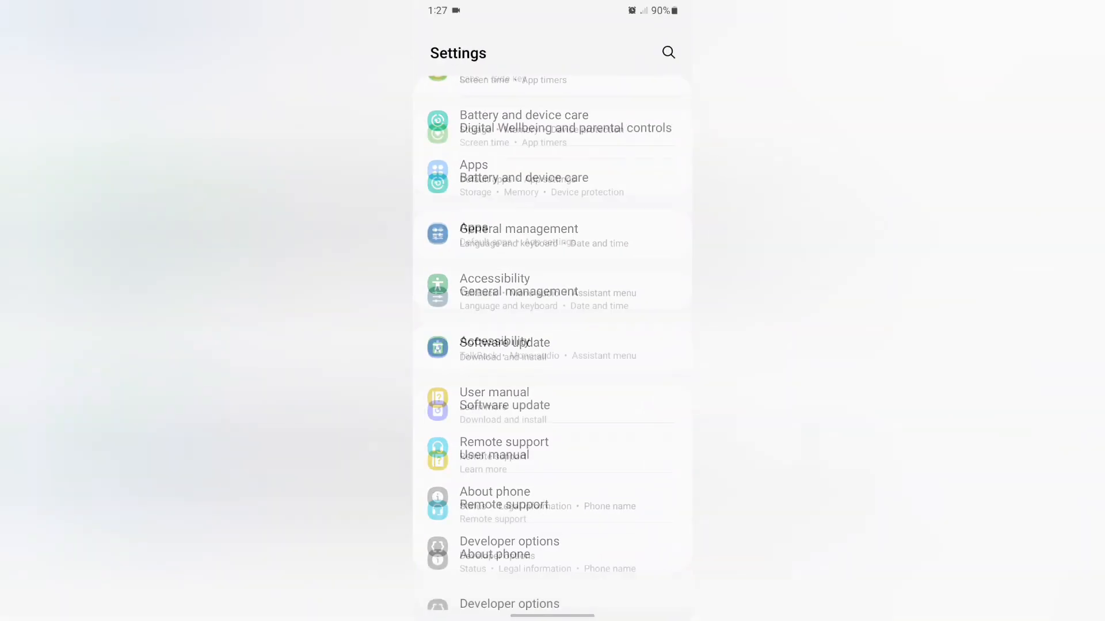